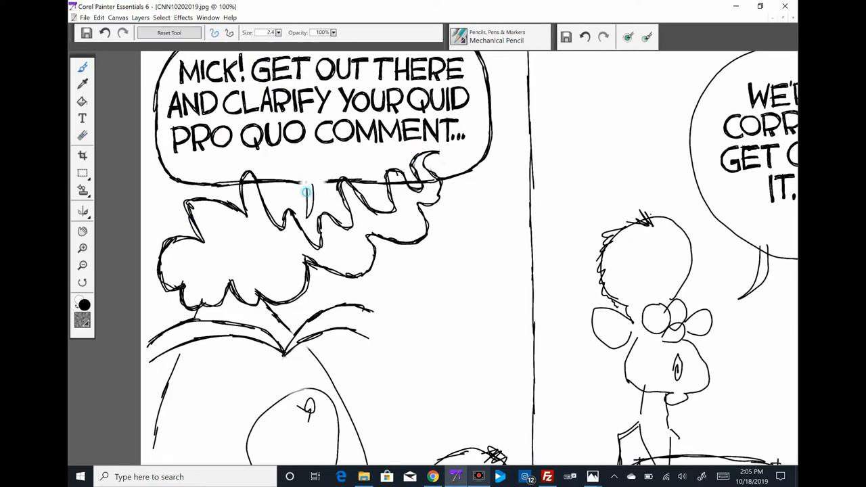
Step: Scroll down to the crowd of reporters below the podium in the right panel
scroll("down", 3)
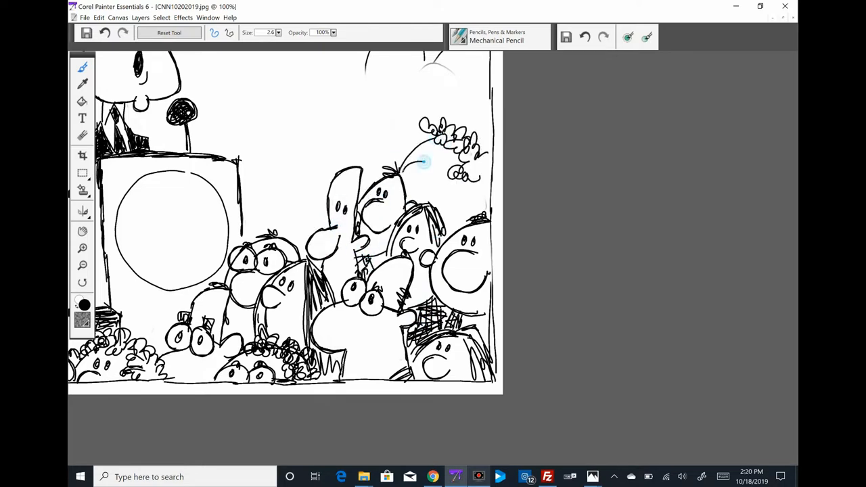
Step: Sketch a tall long-nosed reporter behind the crowd with the Mechanical Pencil
left_click(82, 248)
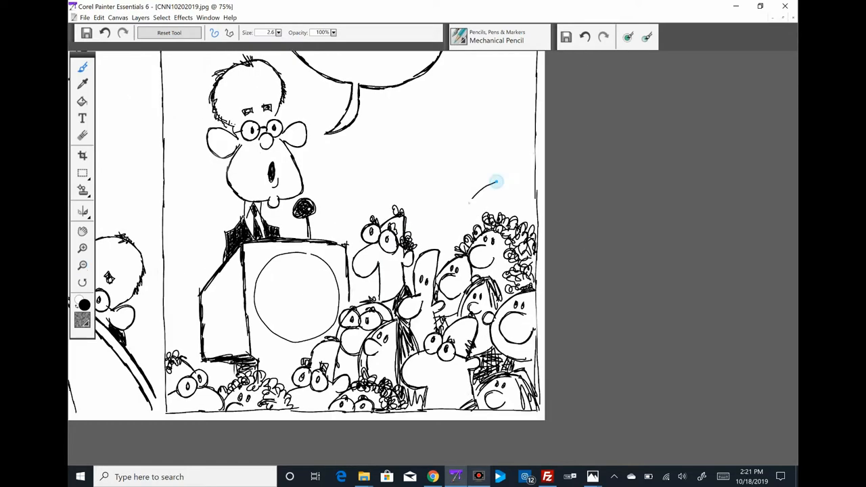
left_click_drag(439, 237, 514, 162)
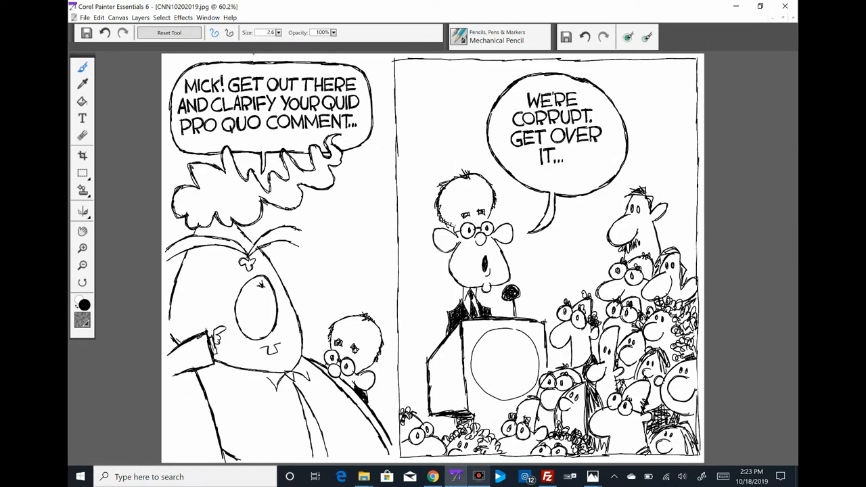
Step: Brush colour down the left panel: orange face, blue suit, red tie, light blue sky
left_click_drag(392, 60, 395, 409)
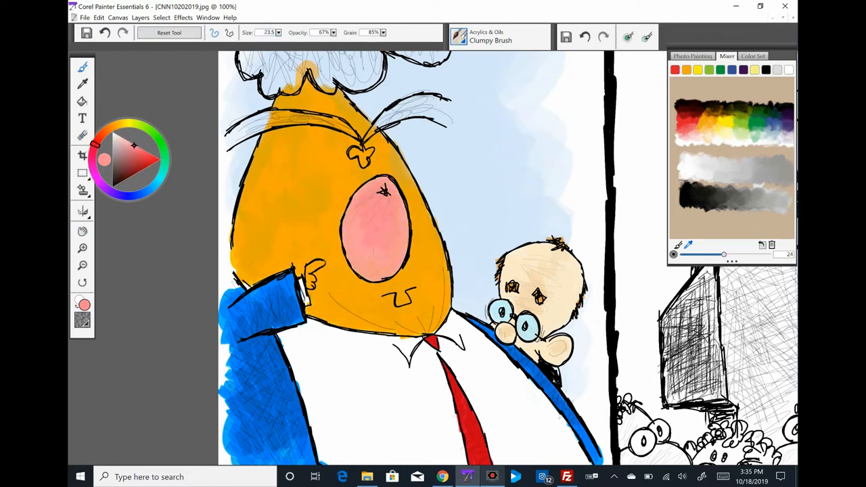
Step: Pick yellow and paint olive-yellow tones over the eyebrows and wild hair
left_click(81, 247)
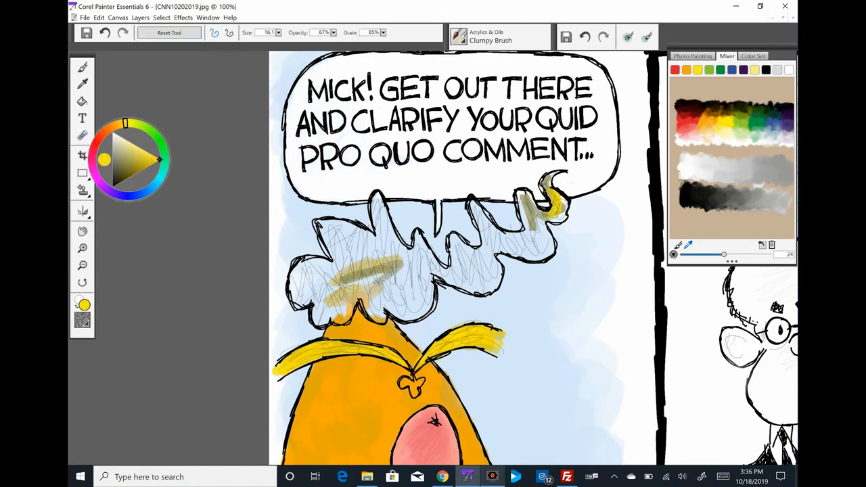
left_click_drag(352, 277, 562, 203)
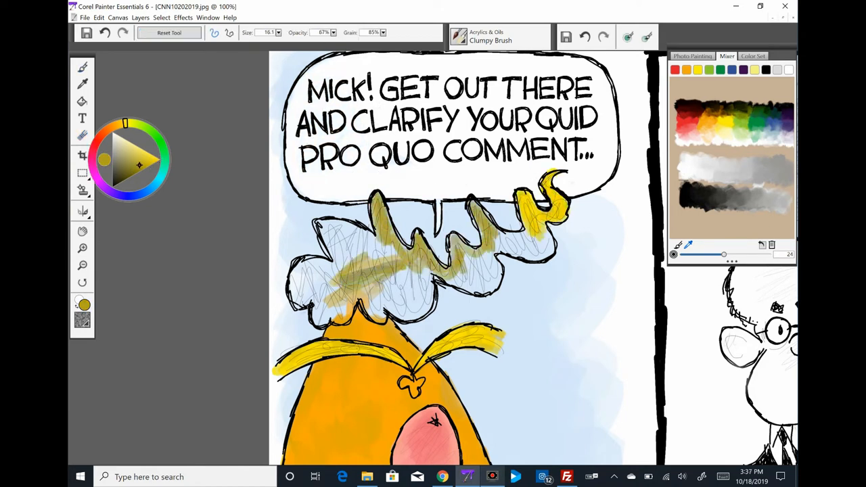